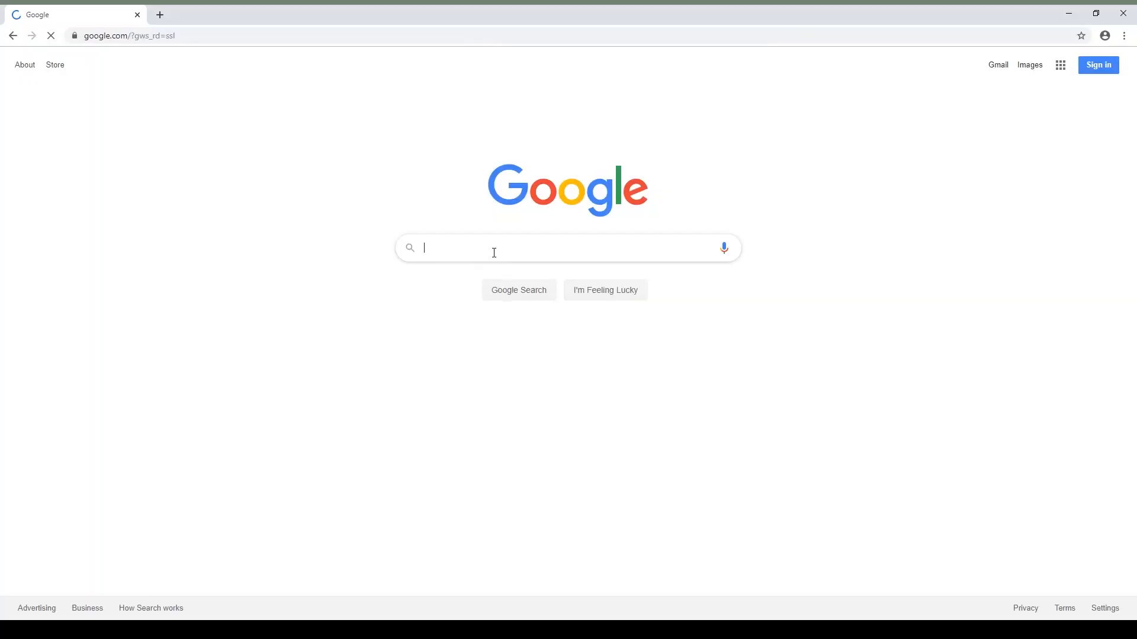
Enter the search query 'paint tool' in Google.
type("paint tool")
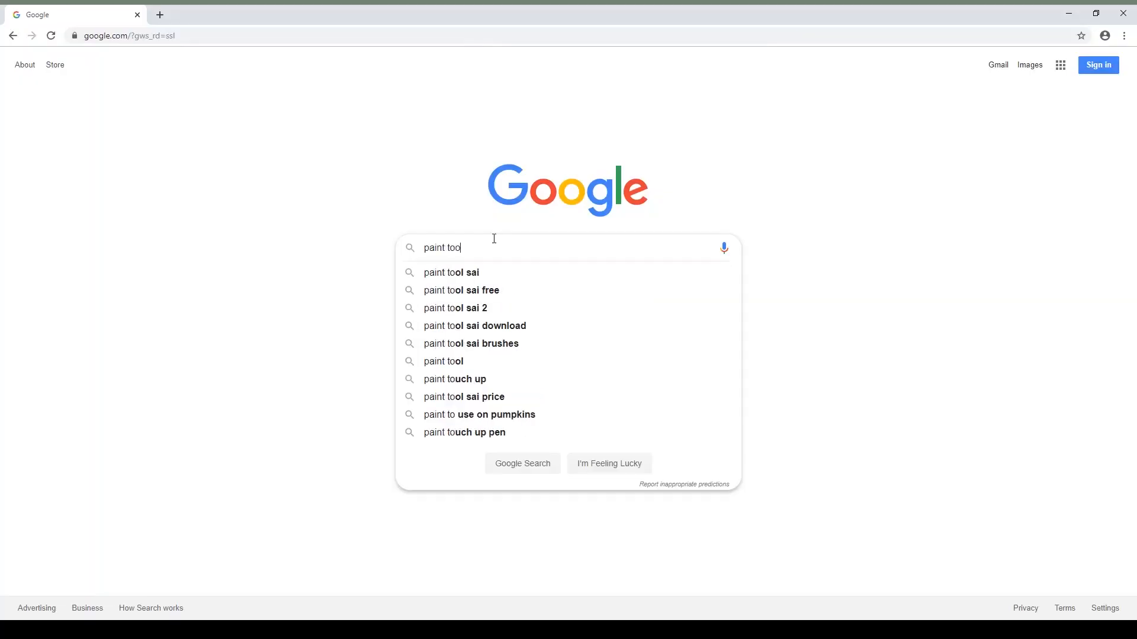
Open the systemax.jp PaintTool SAI result, then its Development Room page.
left_click(451, 272)
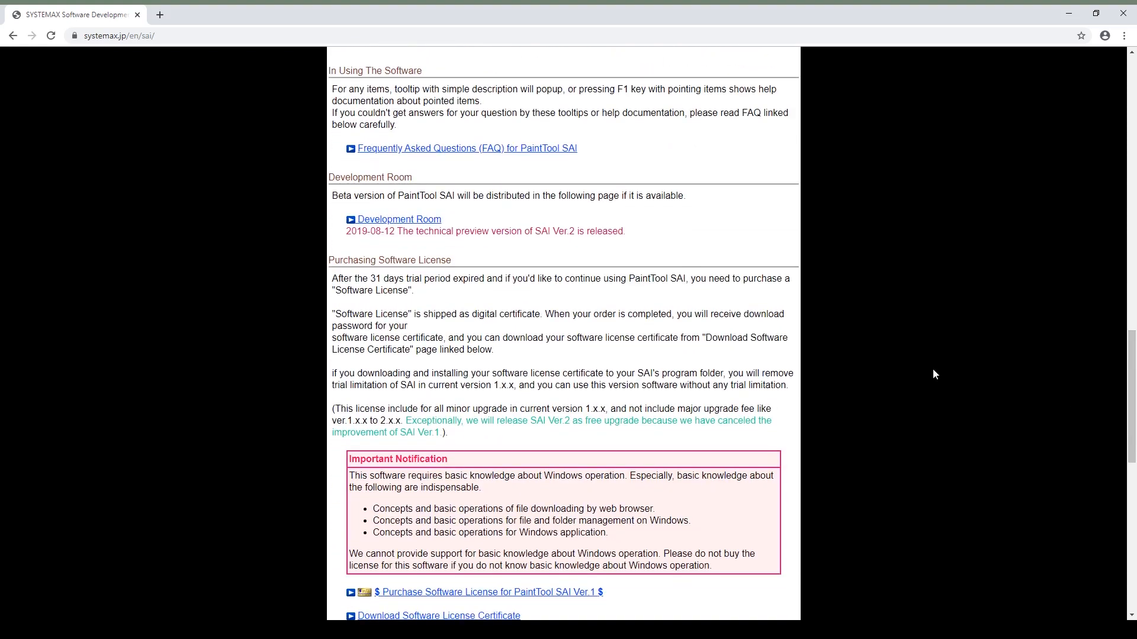
left_click(397, 219)
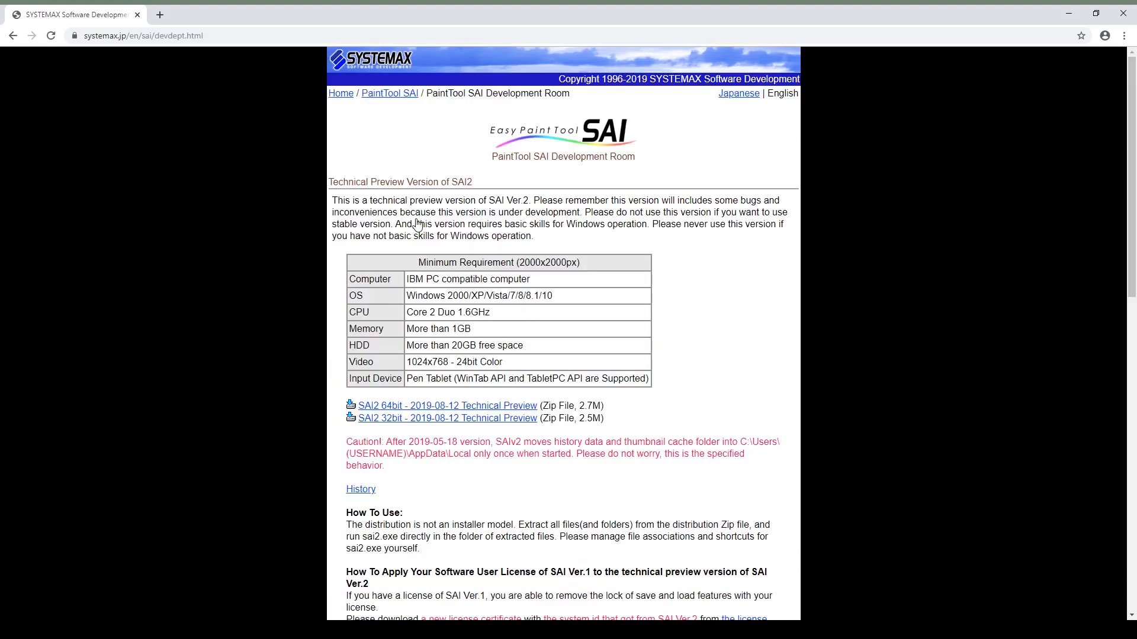
mouse_move(519, 429)
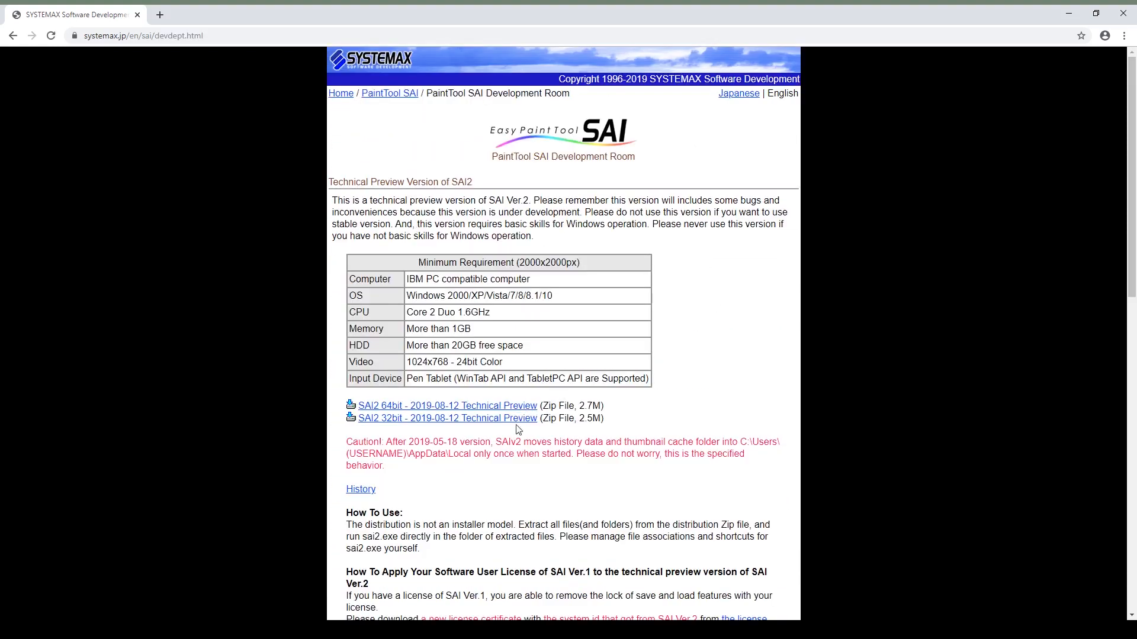